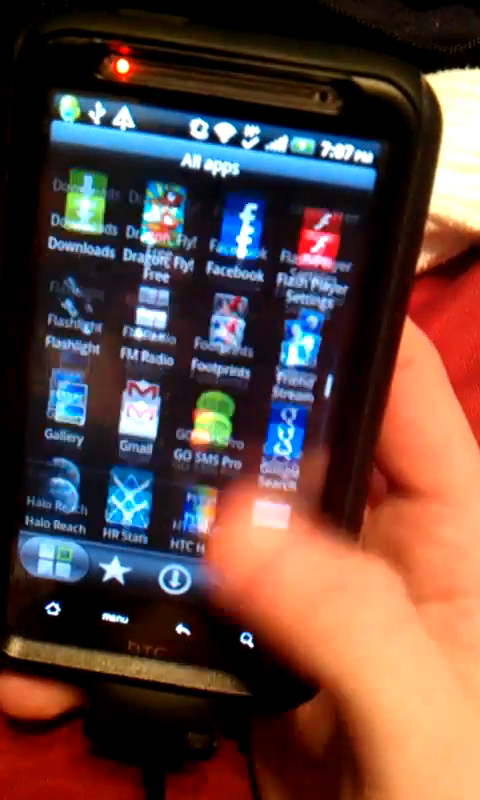
scroll(down, 3)
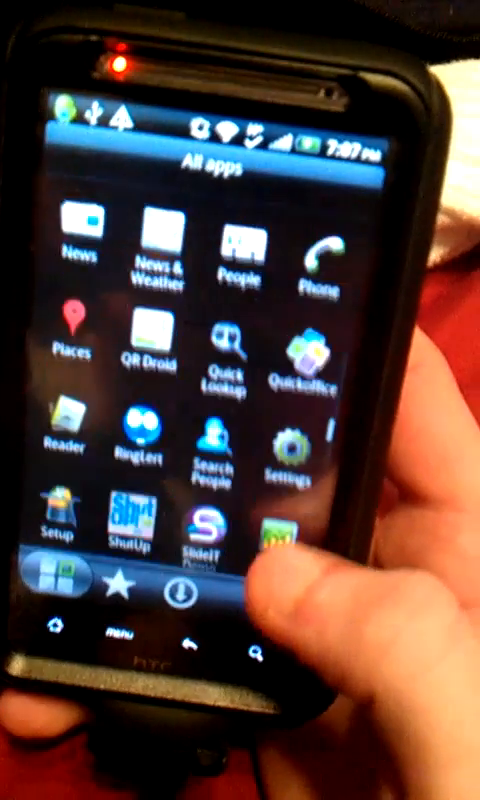
scroll(down, 3)
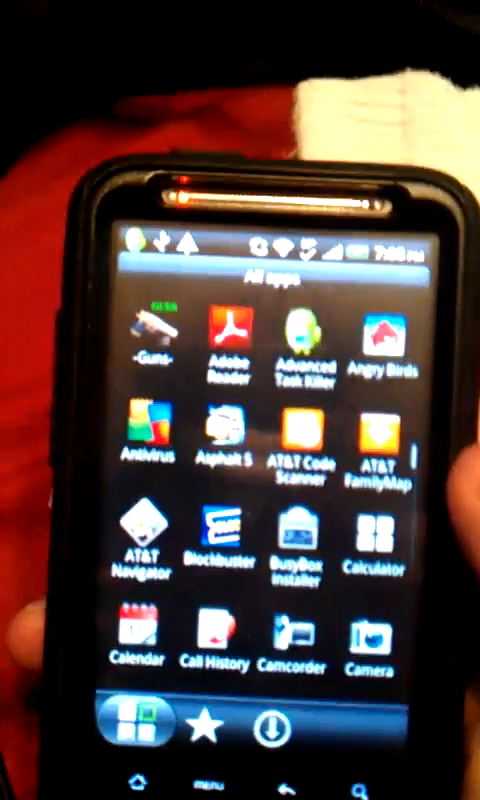
scroll(down, 3)
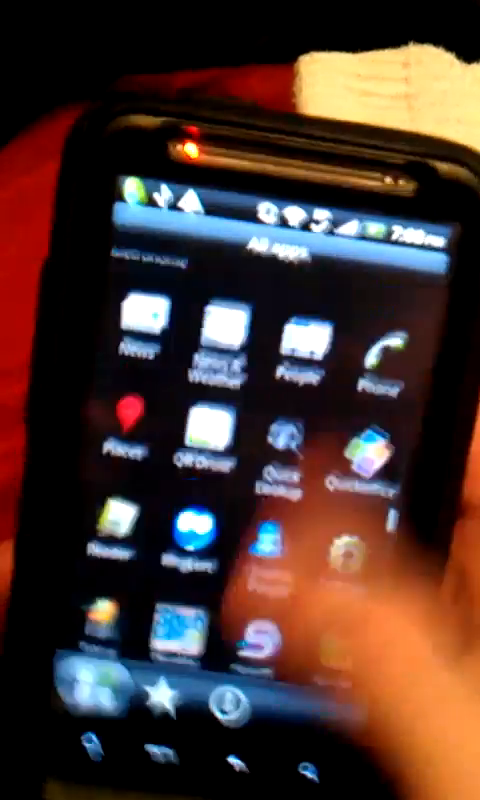
scroll(down, 3)
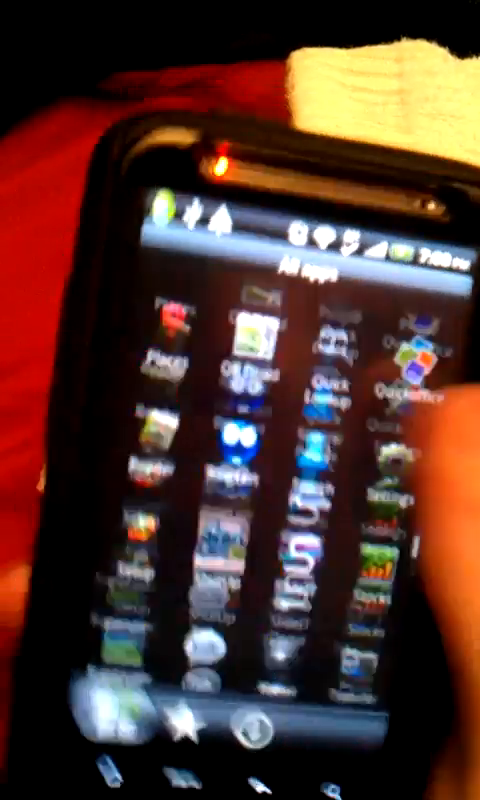